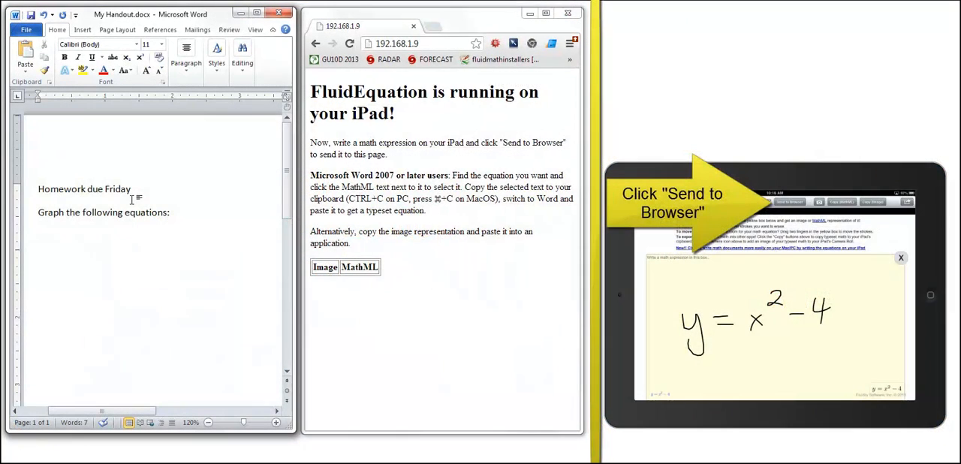
- Send the handwritten y = x² − 4 to the browser and copy its MathML for Word
left_click(790, 201)
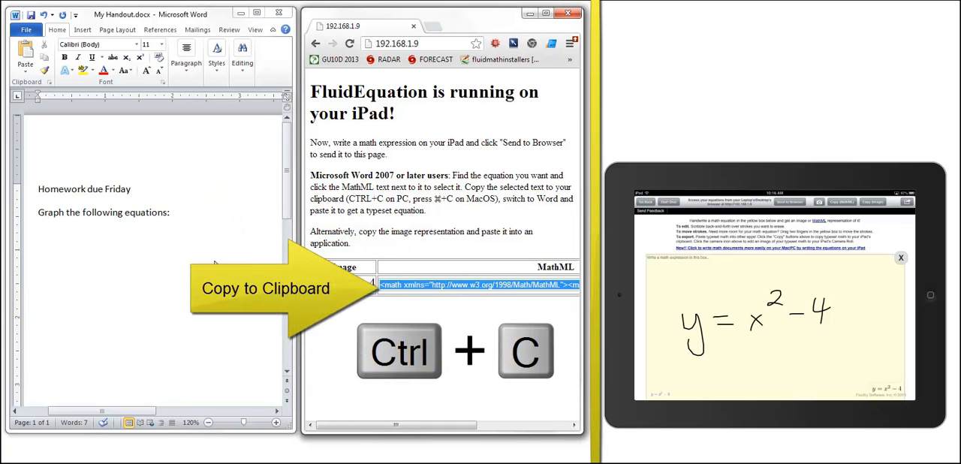
key("ctrl+v")
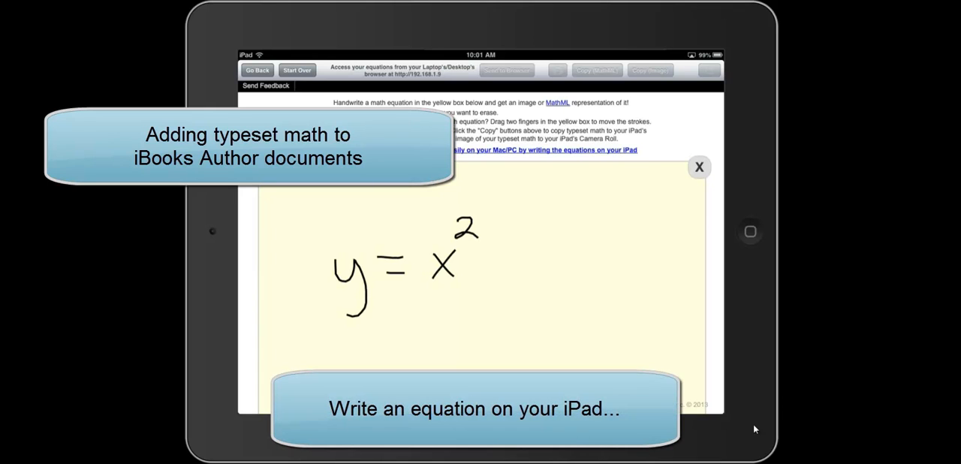
- Paste the typeset y = x² − 4 under 'Please graph the following equations:' on the Getting Started page
left_click_drag(483, 256, 548, 259)
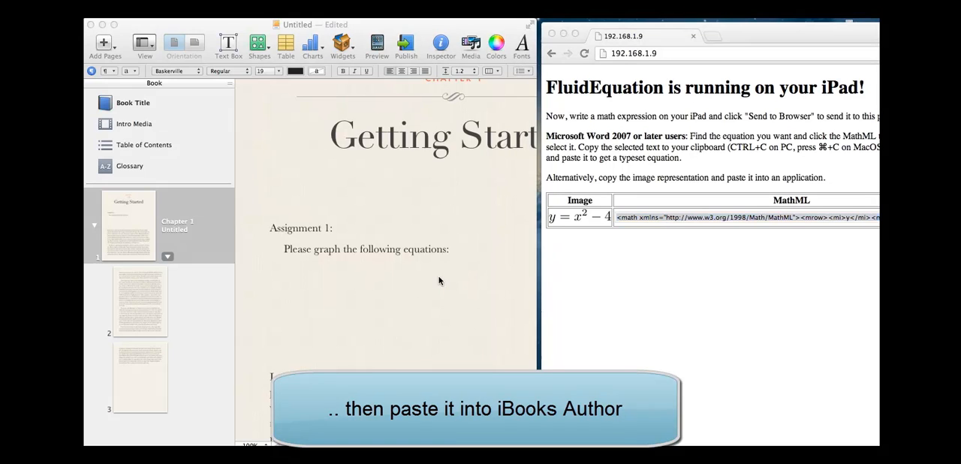
key("cmd+v")
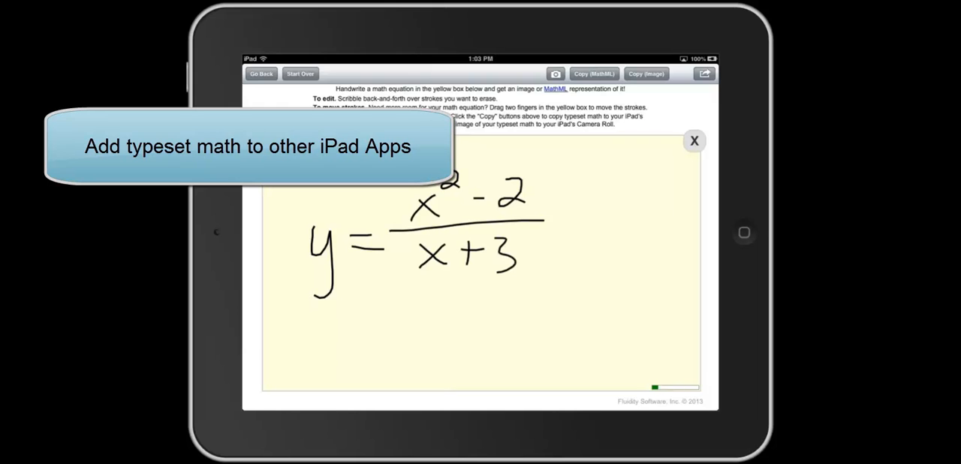
- Copy y = (x² − 2)/(x + 3) − 6 as a typeset image to the clipboard
left_click(646, 73)
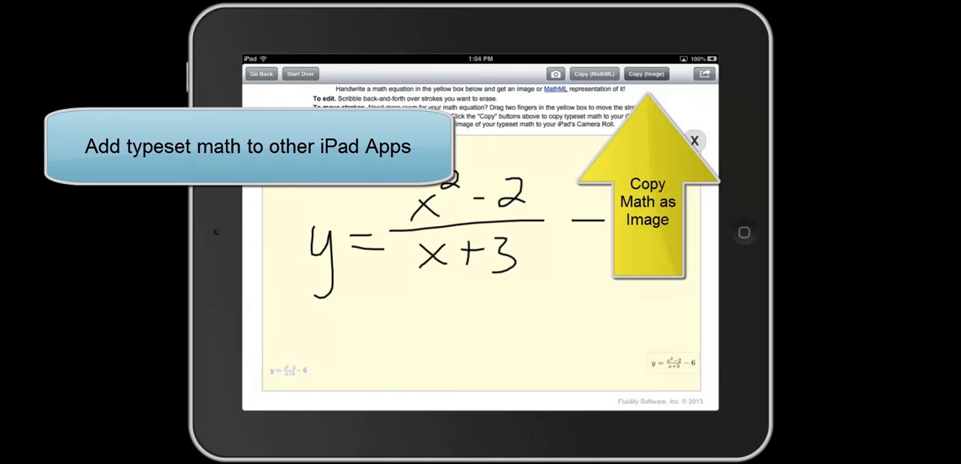
left_click(646, 74)
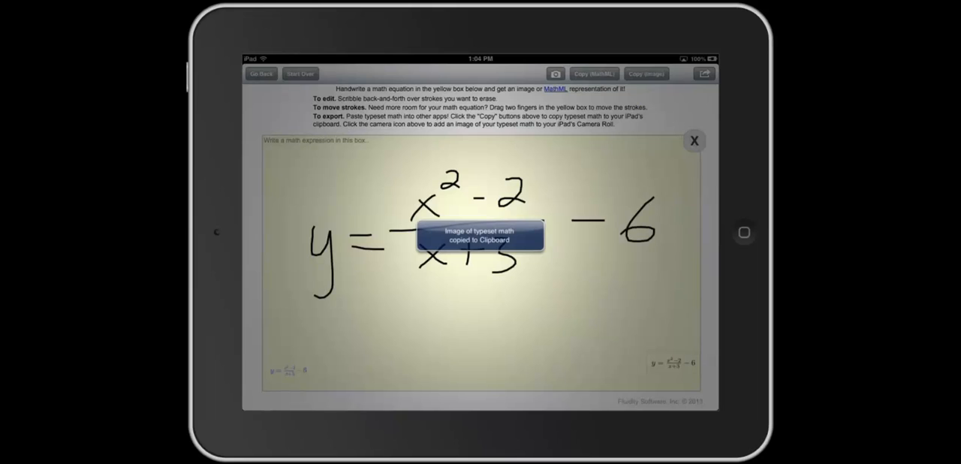